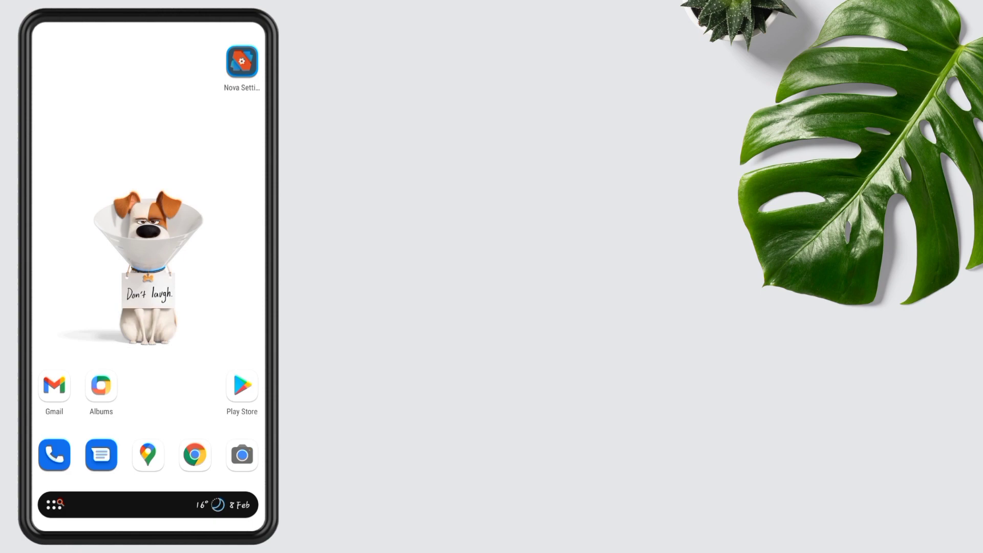
# - Restore the Nova backup file, overwriting the current home screen layout
pyautogui.click(241, 60)
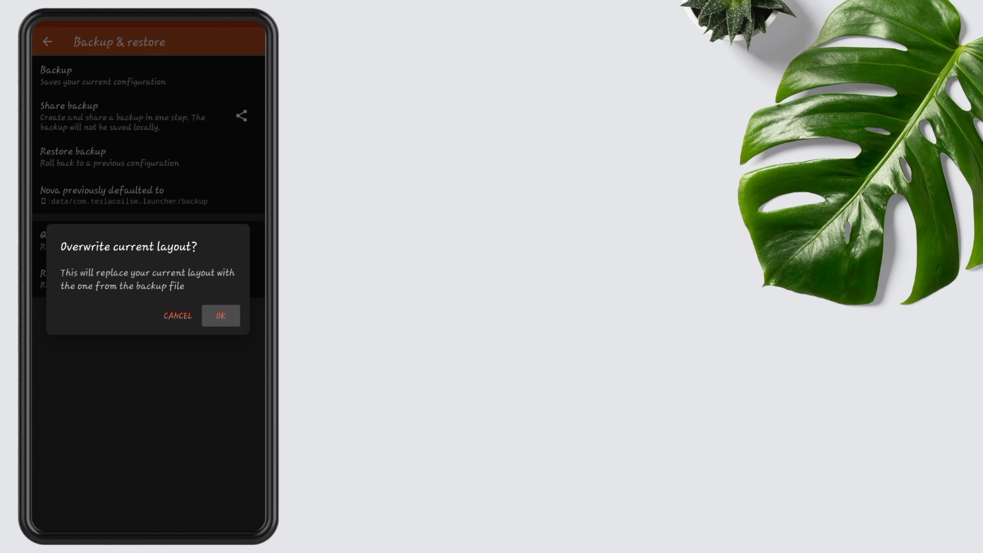
pyautogui.click(221, 315)
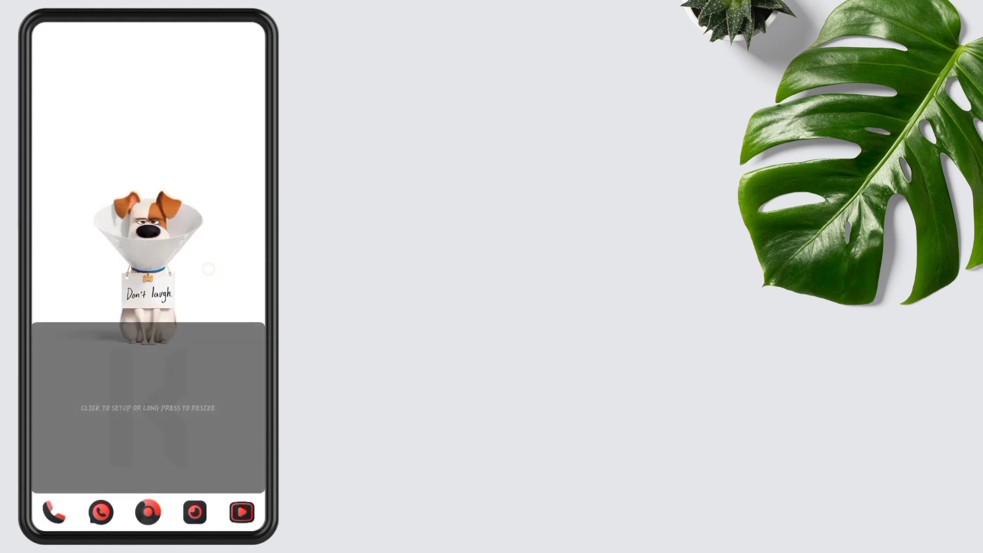
# - Set the red-and-black KID GOKU image from Files as the wallpaper
pyautogui.click(147, 407)
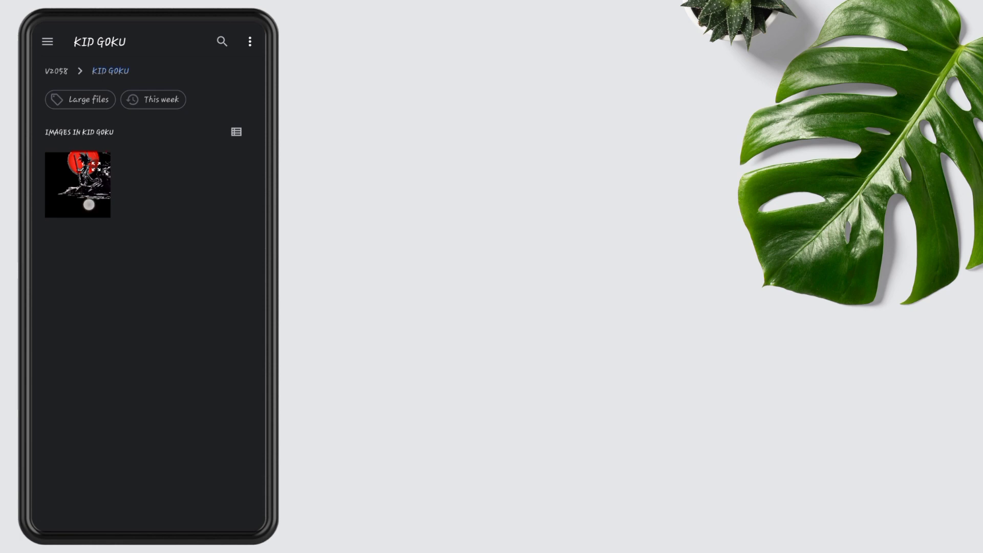
pyautogui.click(77, 185)
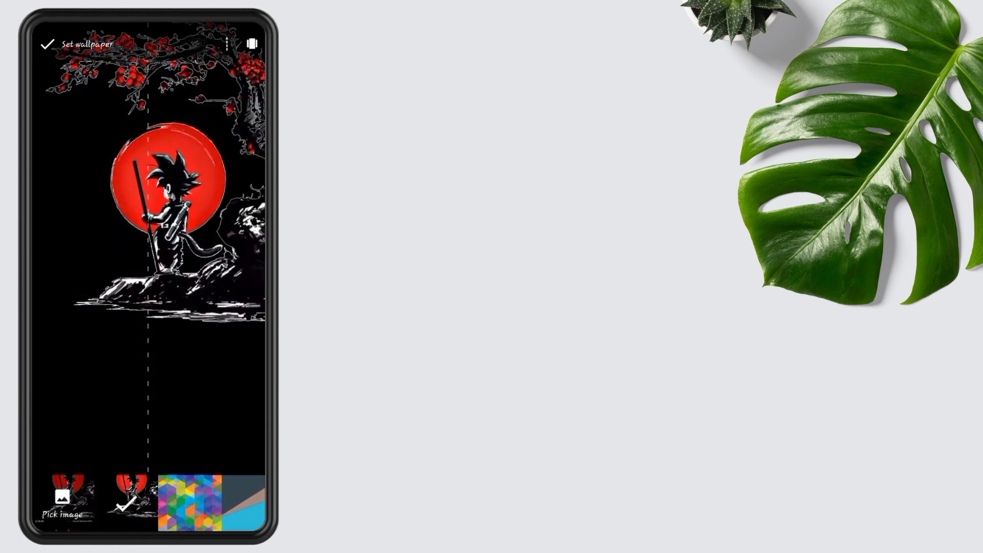
pyautogui.click(46, 44)
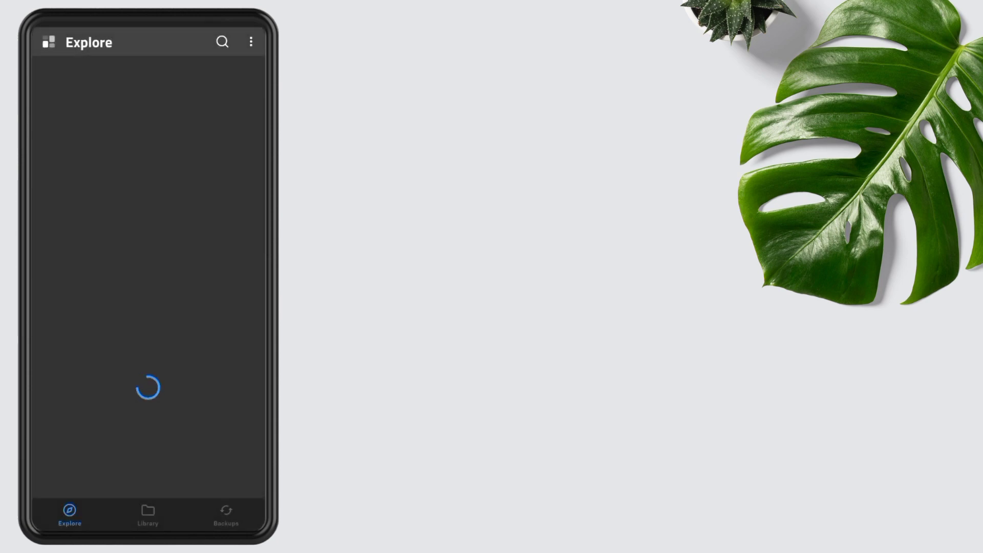
# - Search KWGT Explore for the Search preset and load it into the editor
pyautogui.click(223, 41)
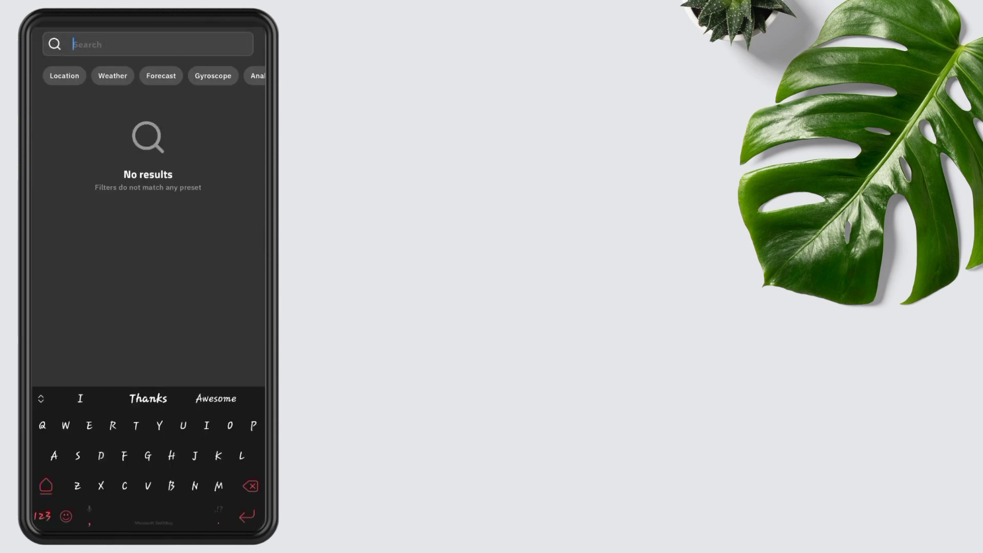
pyautogui.click(44, 516)
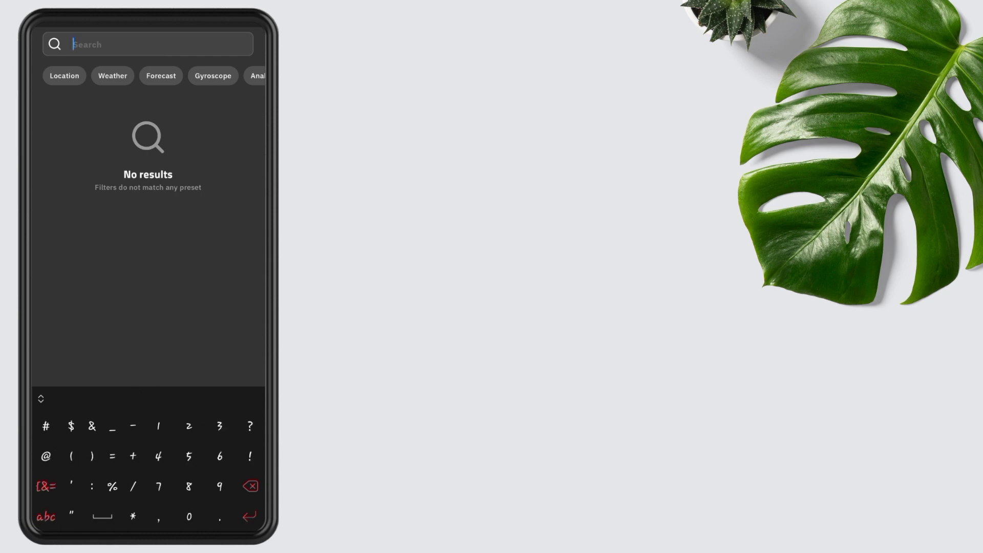
pyautogui.click(189, 487)
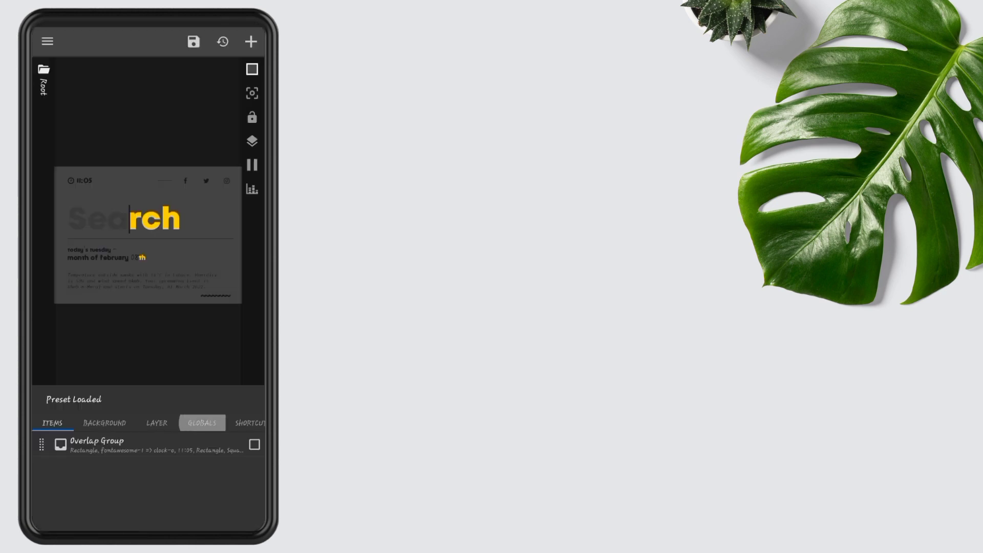
# - Change the Black global colour to near-white #FFFDFDFF
pyautogui.click(202, 422)
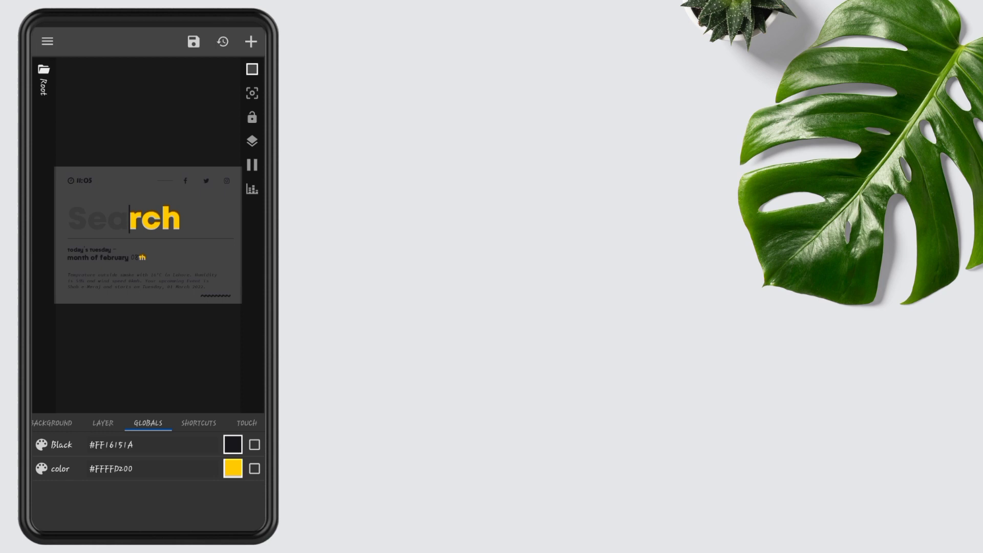
pyautogui.click(232, 444)
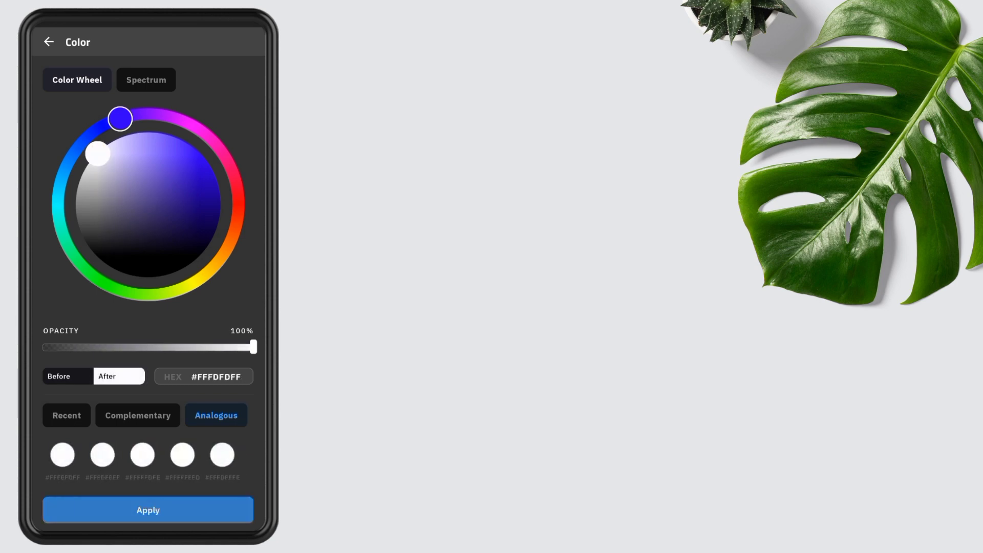
pyautogui.click(148, 510)
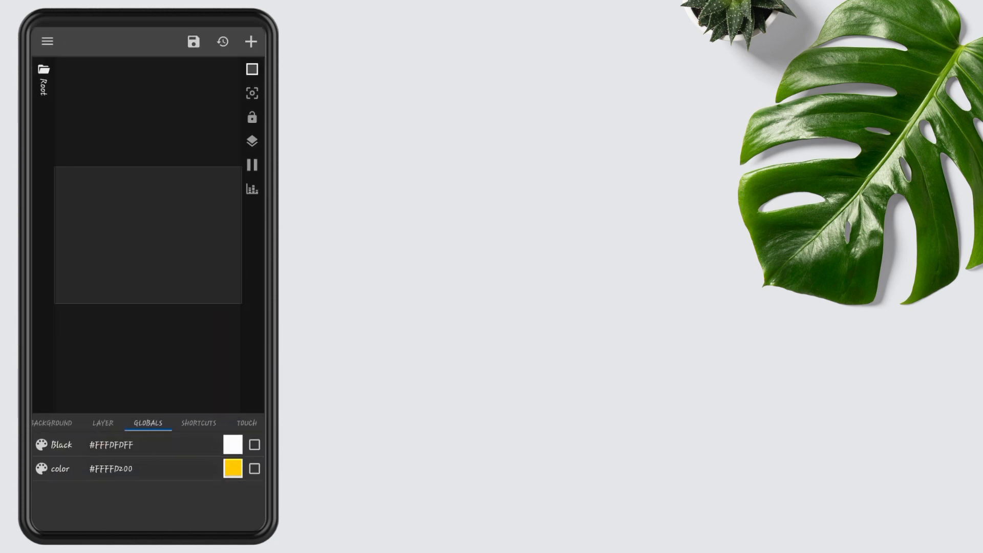
# - Change the accent colour global from yellow to red #FFE72A3A
pyautogui.click(233, 468)
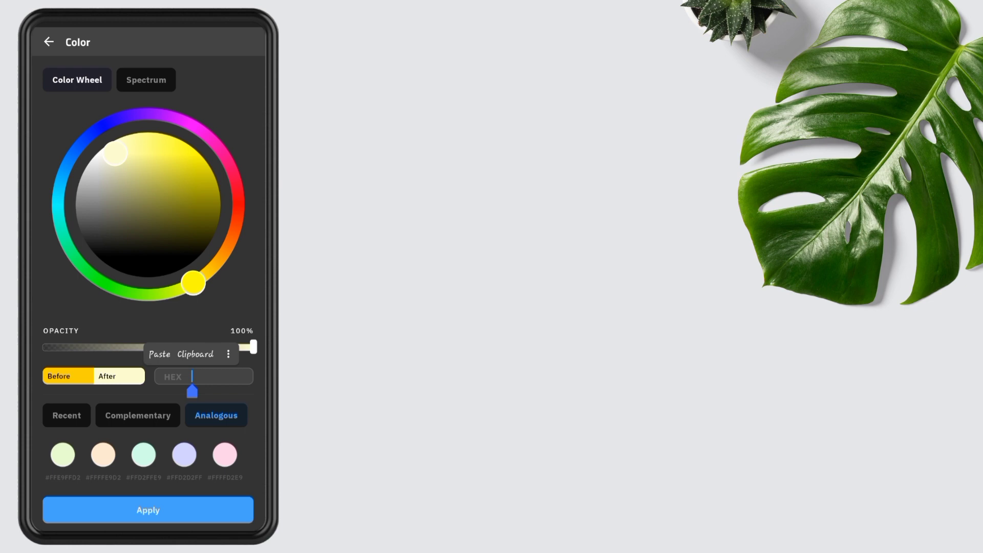
pyautogui.click(203, 376)
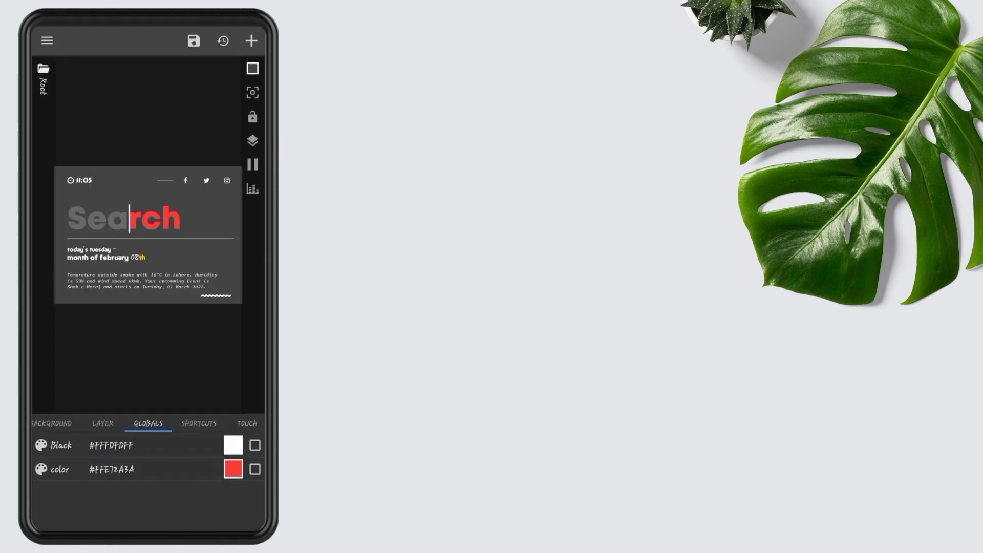
pyautogui.click(104, 423)
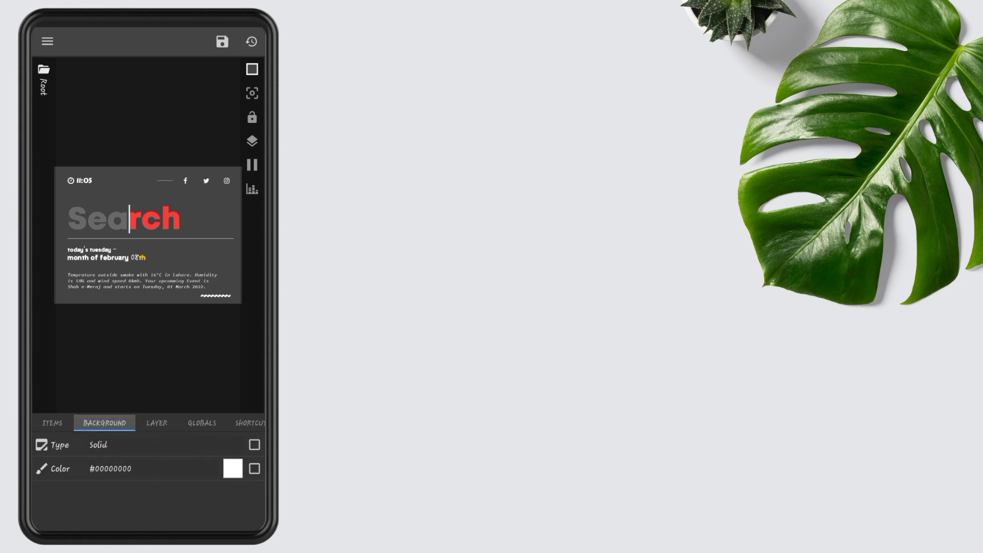
# - Give the Overlap Group a YOffset of -10 and remove the social icons from the top Stack Group
pyautogui.click(52, 423)
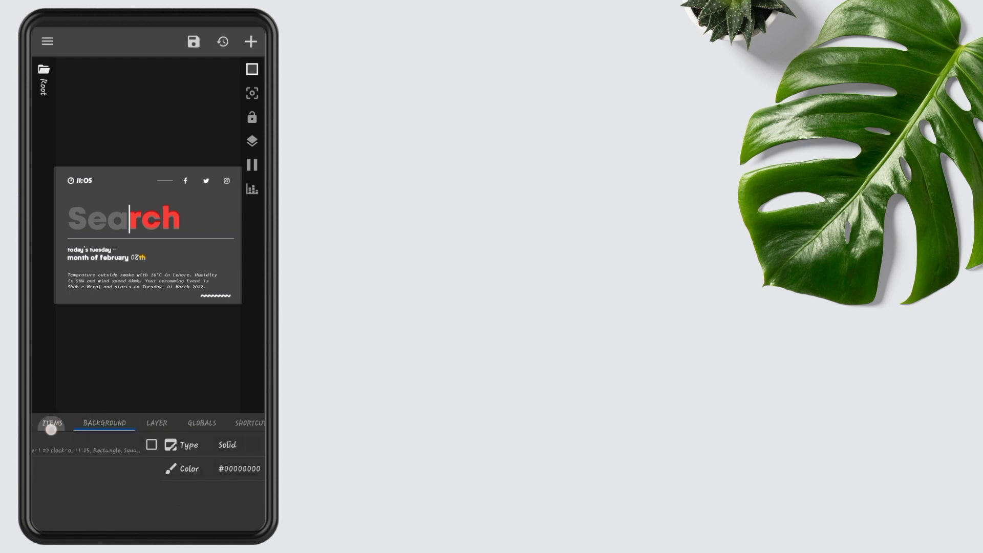
pyautogui.click(52, 422)
pyautogui.write('-1')
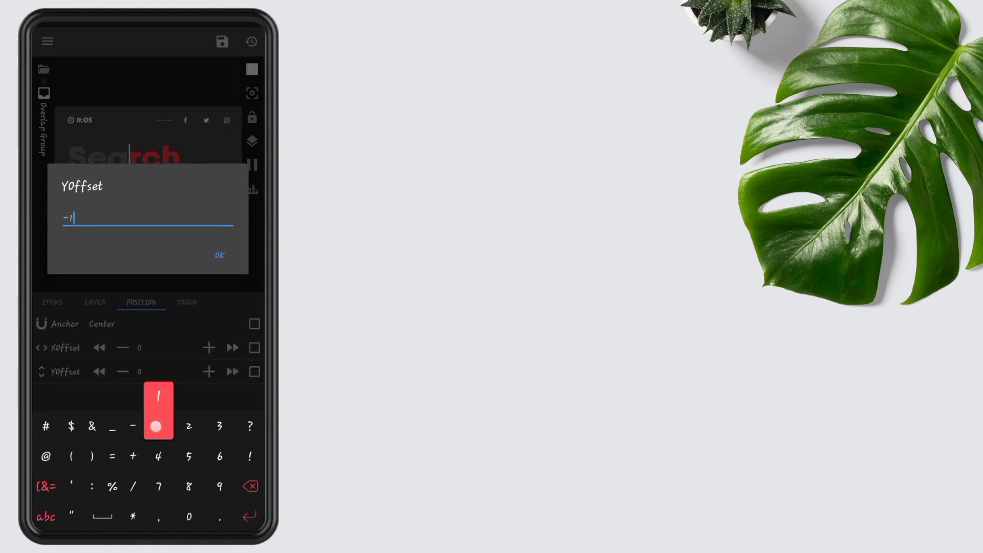
pyautogui.click(219, 255)
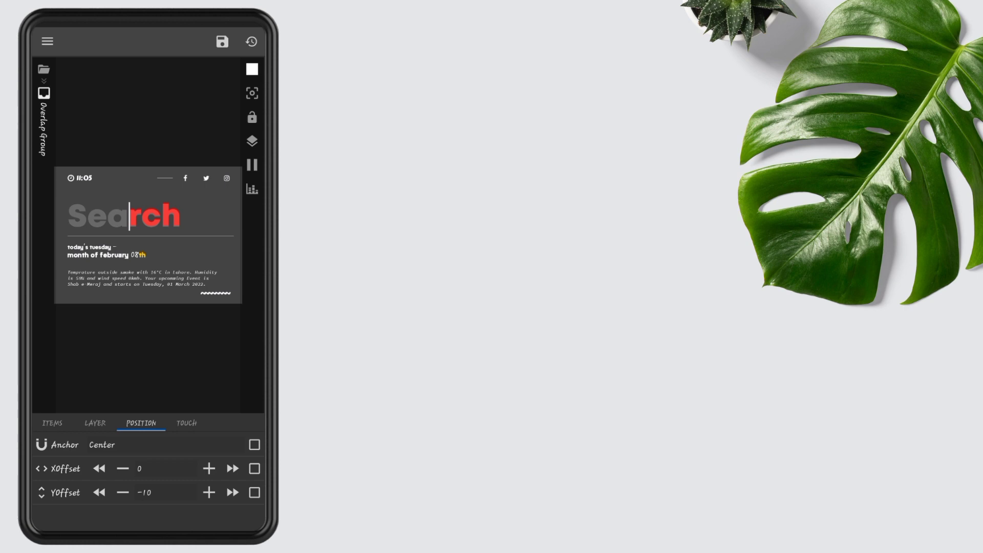
pyautogui.click(53, 423)
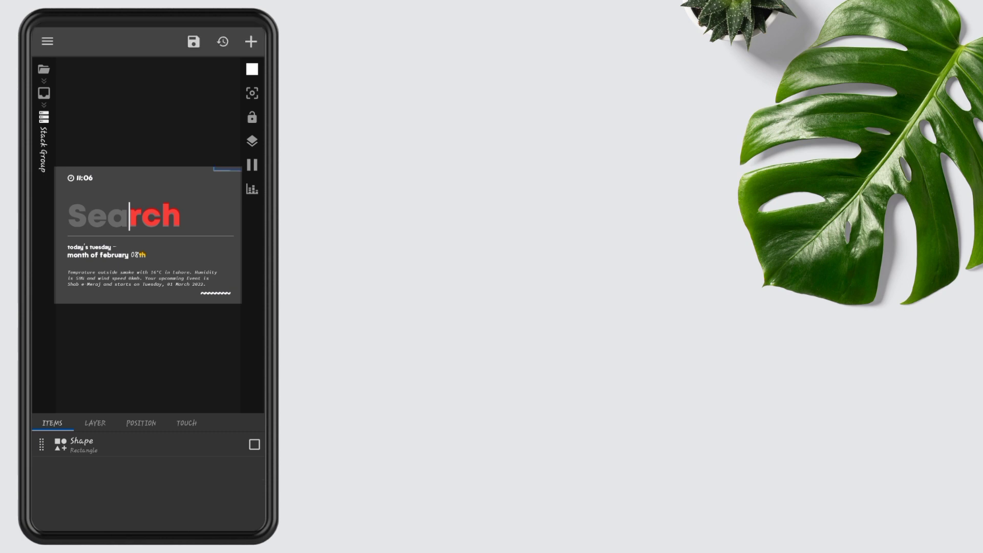
# - Add a new text item and replace its time formula with 'Current Battery'
pyautogui.click(250, 41)
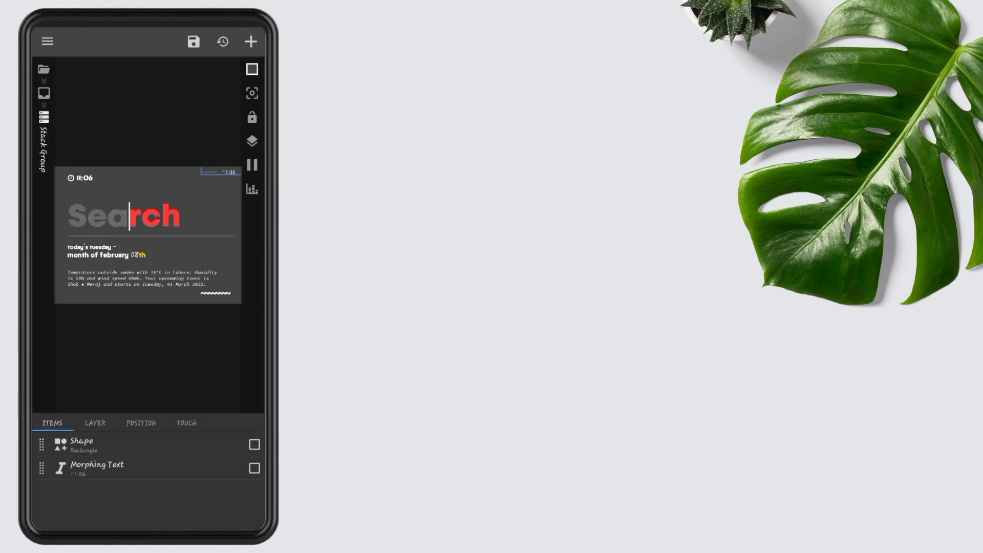
pyautogui.click(97, 470)
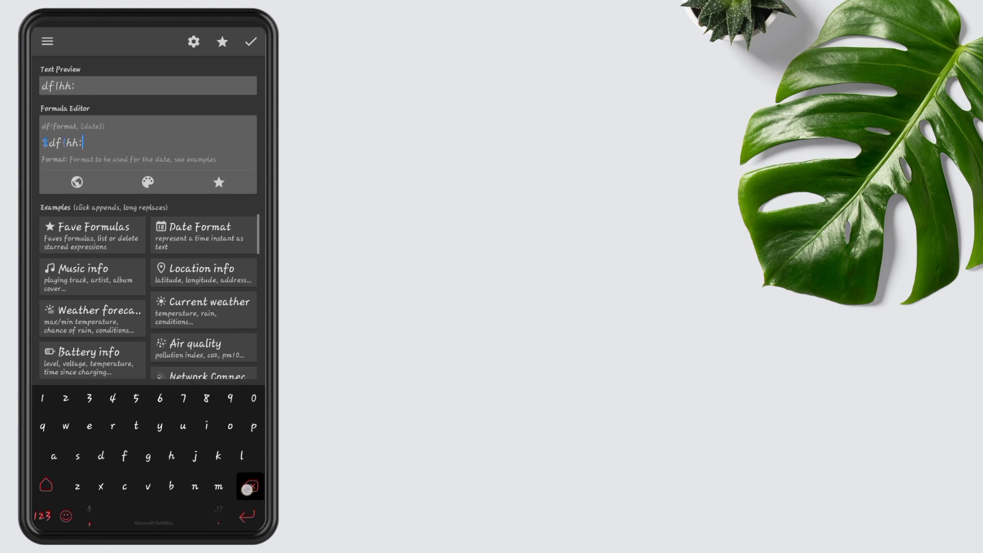
pyautogui.click(249, 487)
pyautogui.write('Curr')
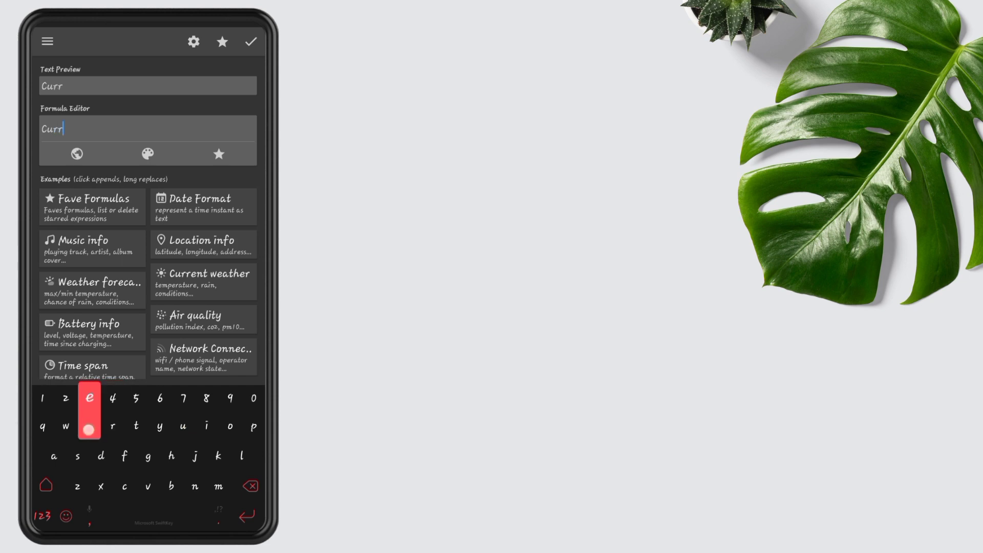
pyautogui.write('ent Battery')
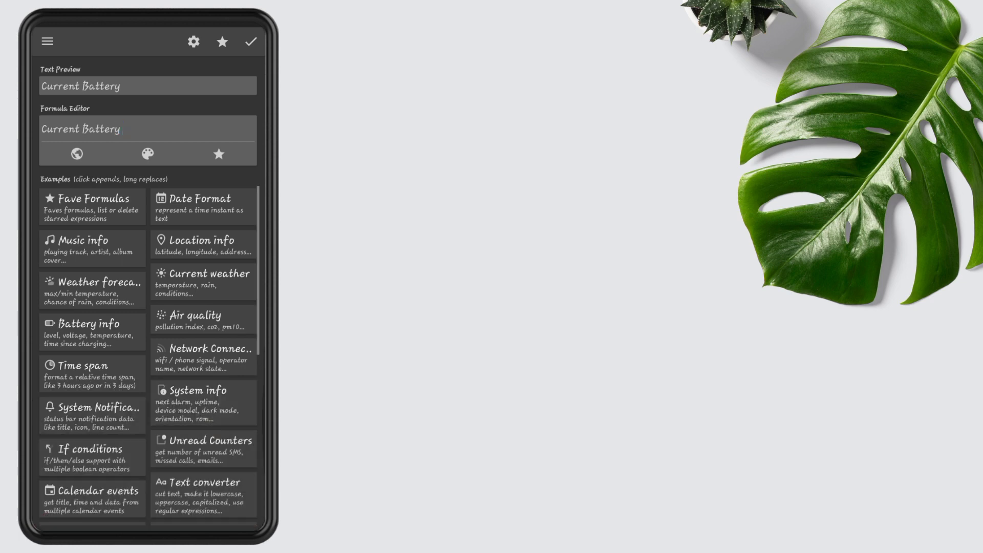
# - Append the live Battery Level percentage after 'Current Battery'
pyautogui.click(123, 129)
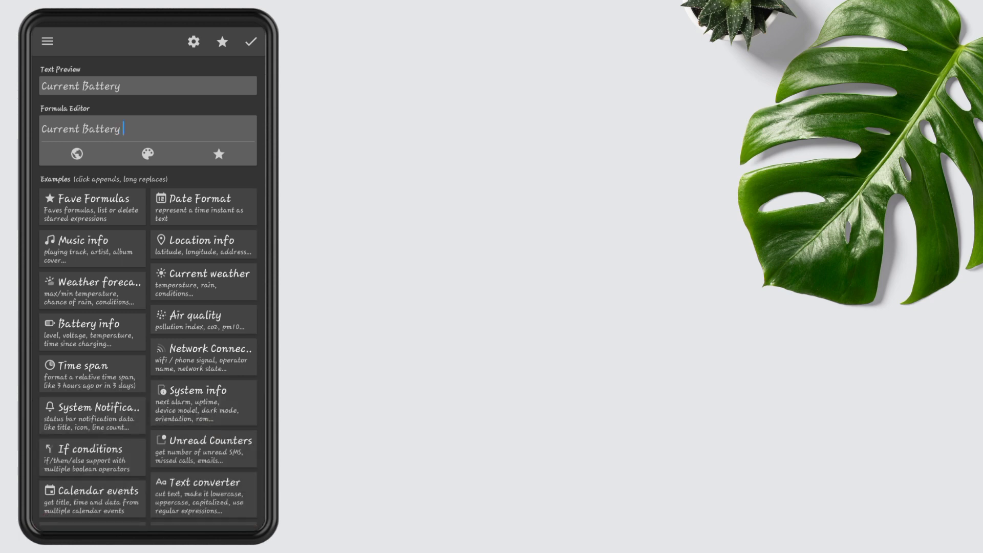
pyautogui.click(91, 329)
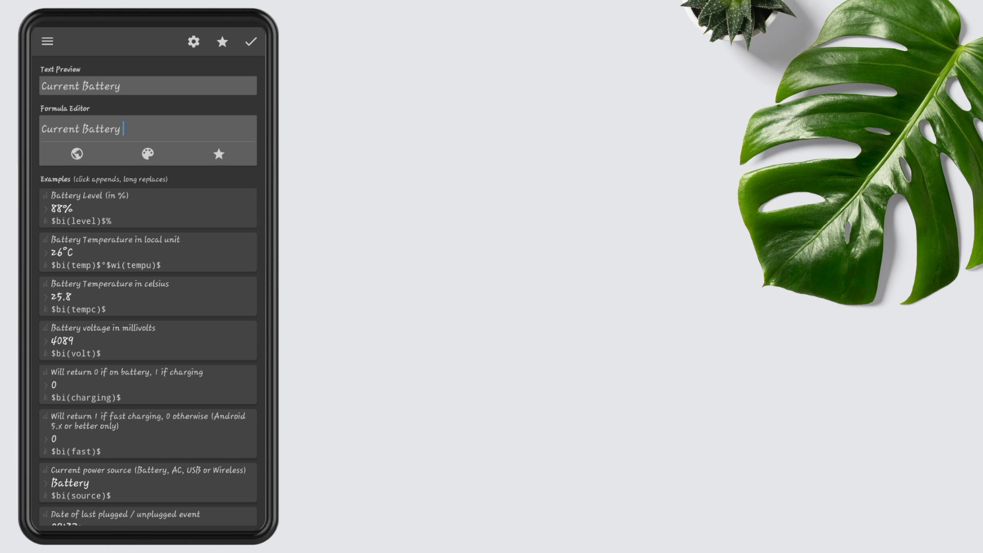
pyautogui.click(250, 41)
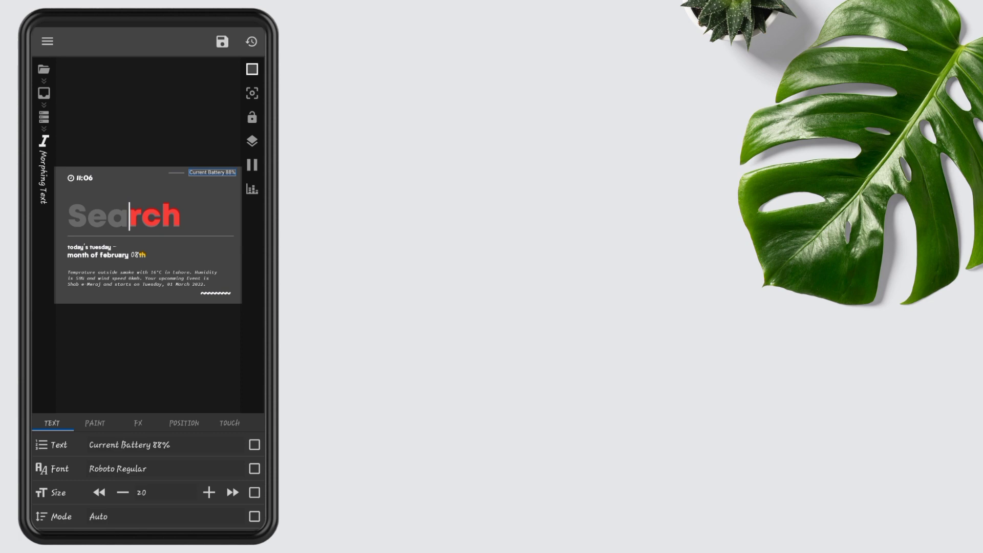
# - Use Carter One Regular for the battery text and set RPadding/TPadding so it sits top right
pyautogui.click(117, 468)
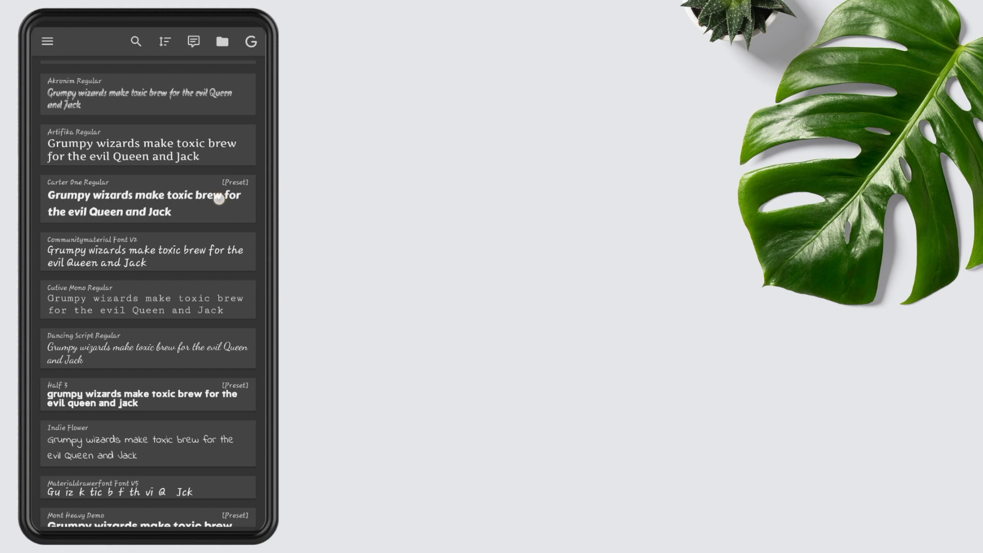
pyautogui.click(147, 197)
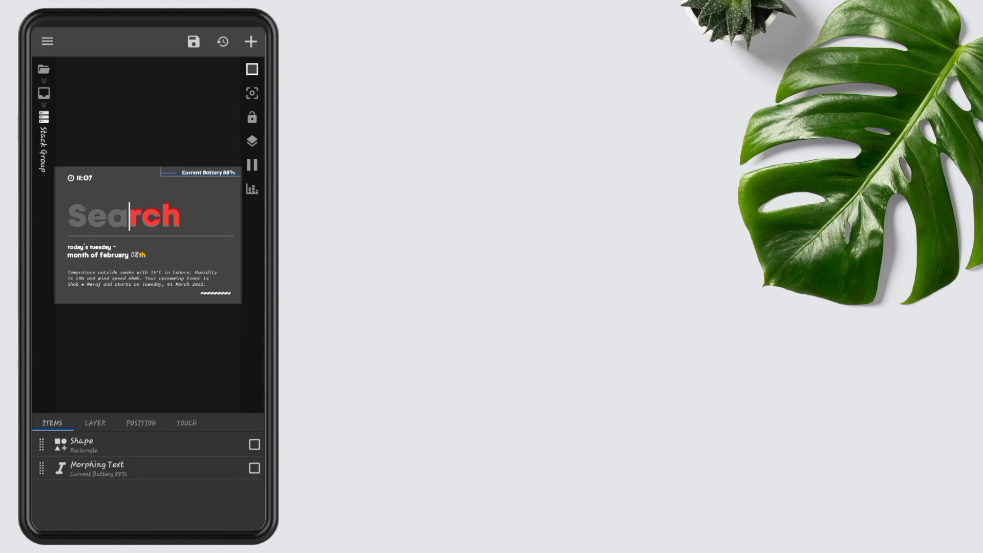
pyautogui.click(141, 423)
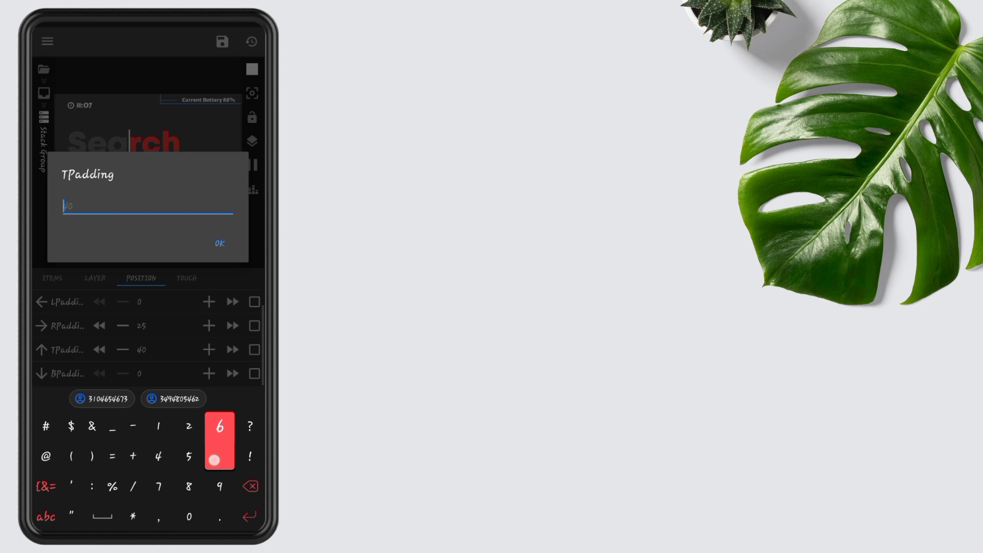
pyautogui.click(219, 243)
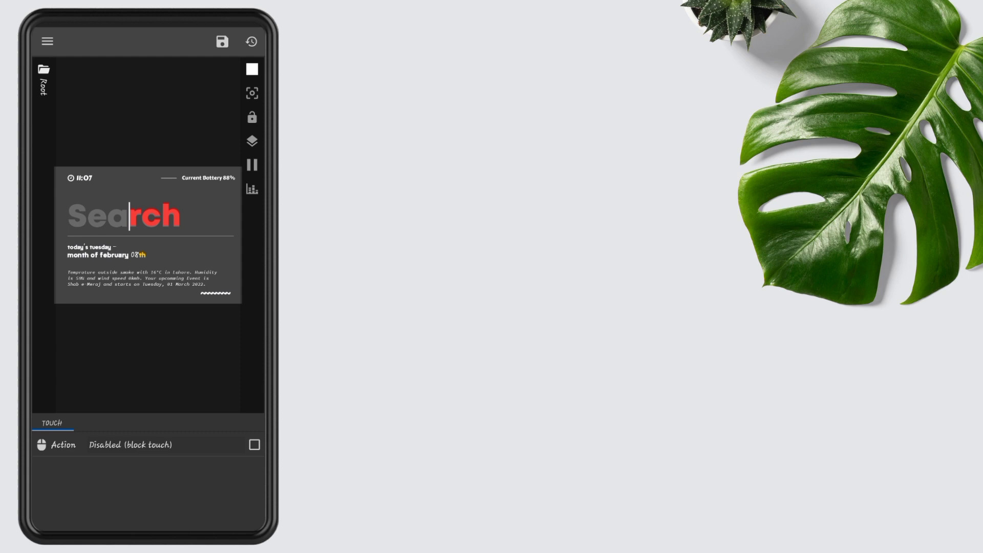
# - Save the customised Search widget and browse the Nova app drawer
pyautogui.click(221, 41)
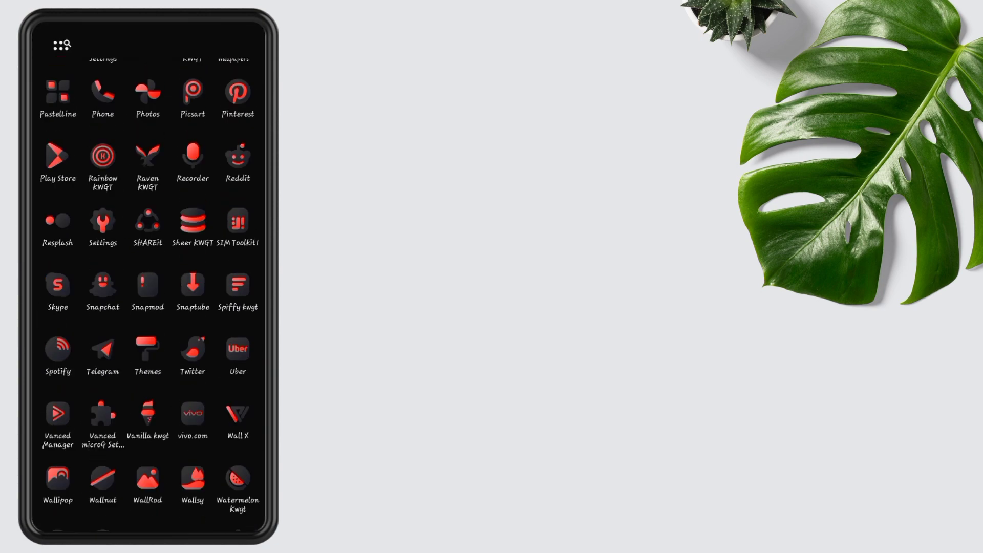
pyautogui.scroll(-3)
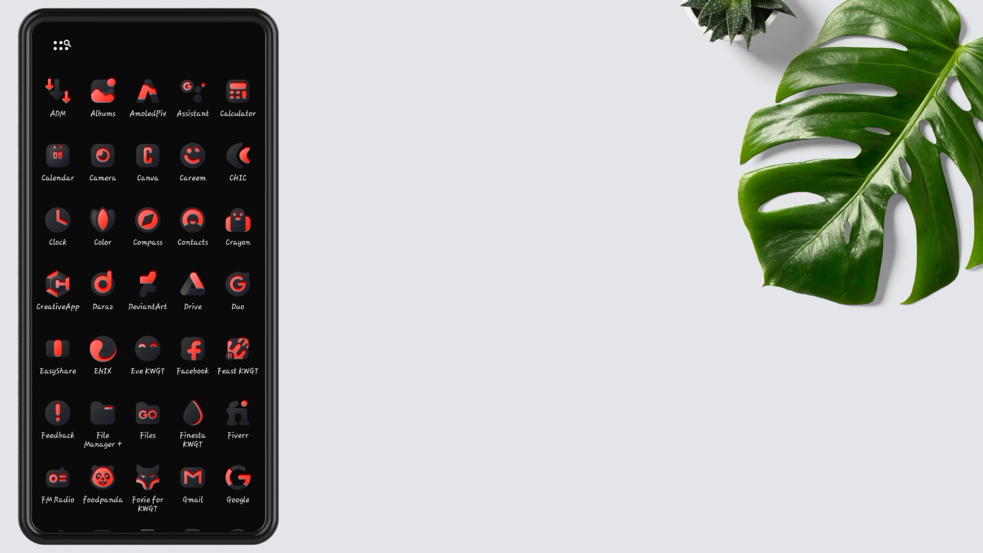